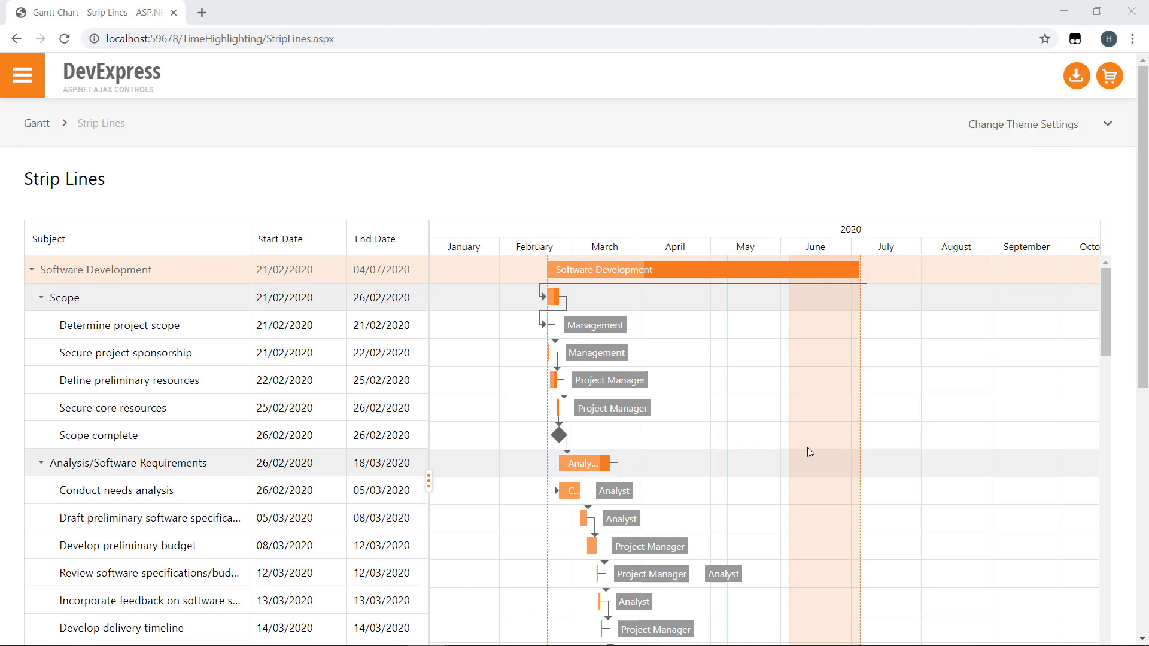
mouse_move(810, 452)
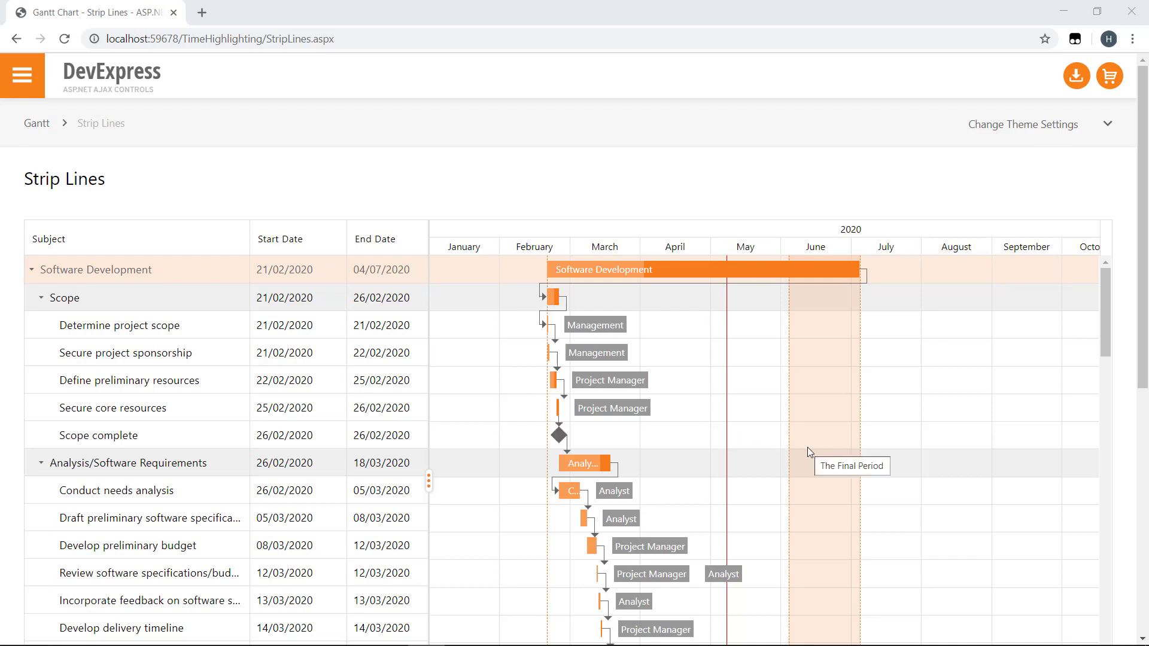
mouse_move(776, 441)
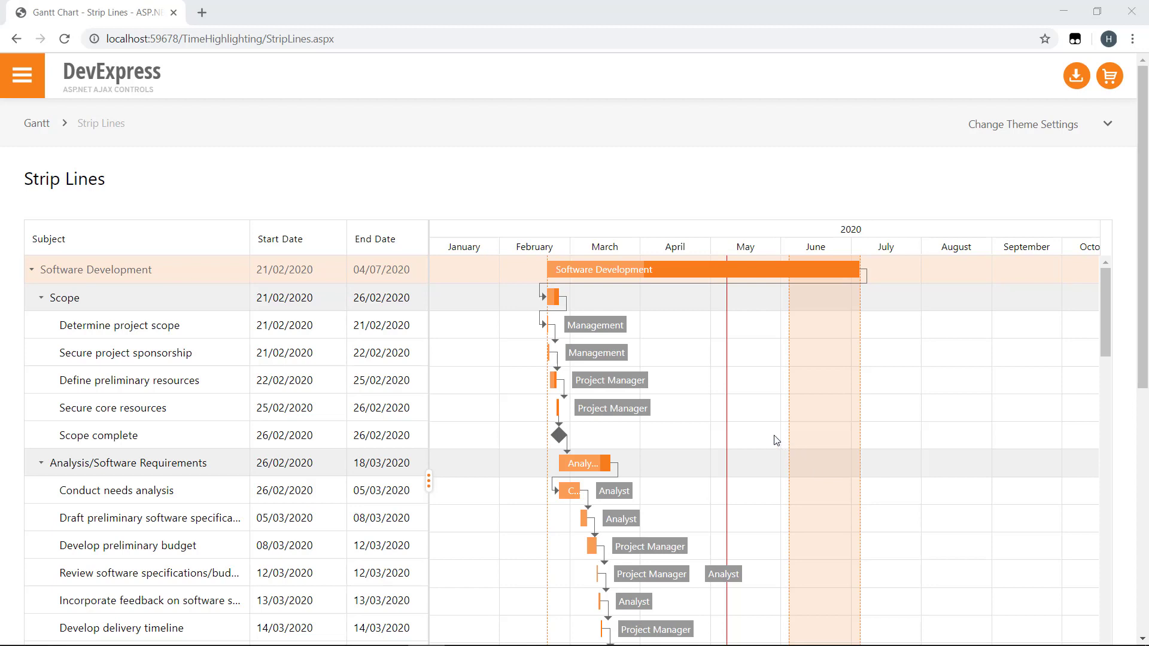
mouse_move(770, 438)
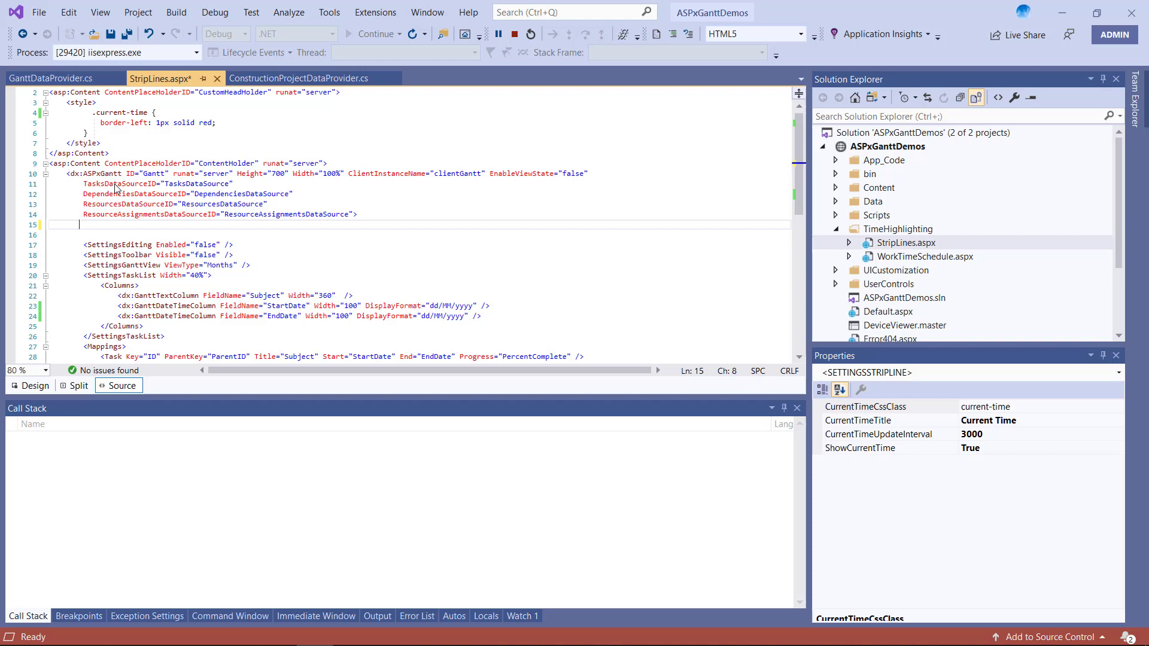
Add <SettingsStripLine ShowCurrentTime="true"> with the CurrentTimeUpdateInterval attribute to the Gantt markup
type("<")
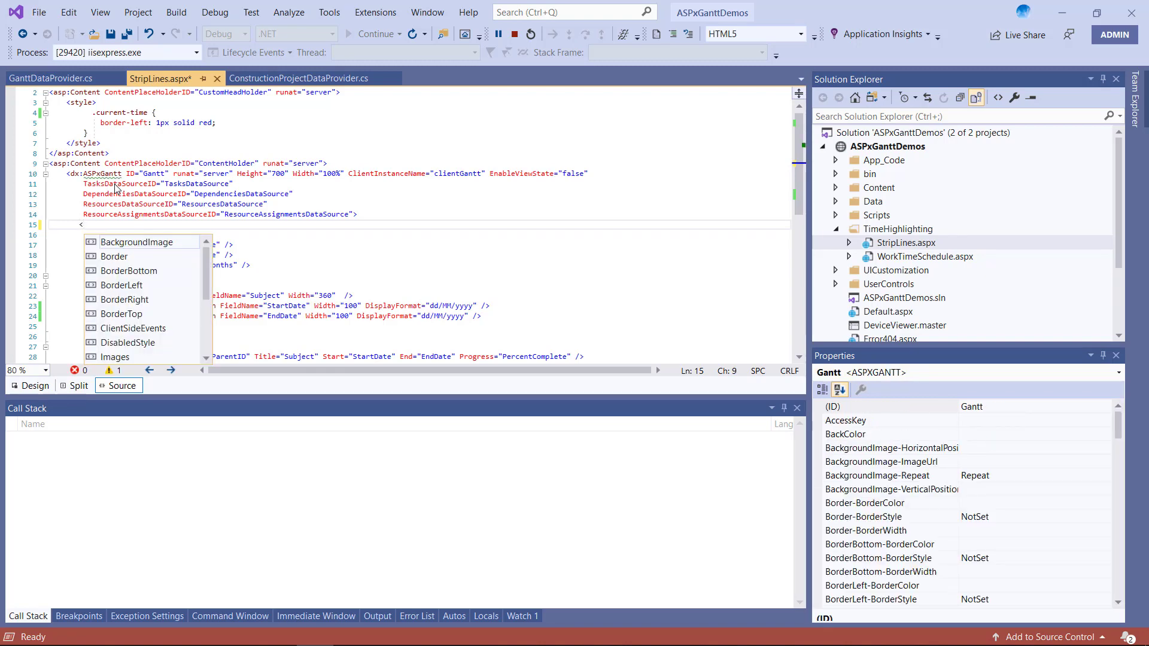
type("st")
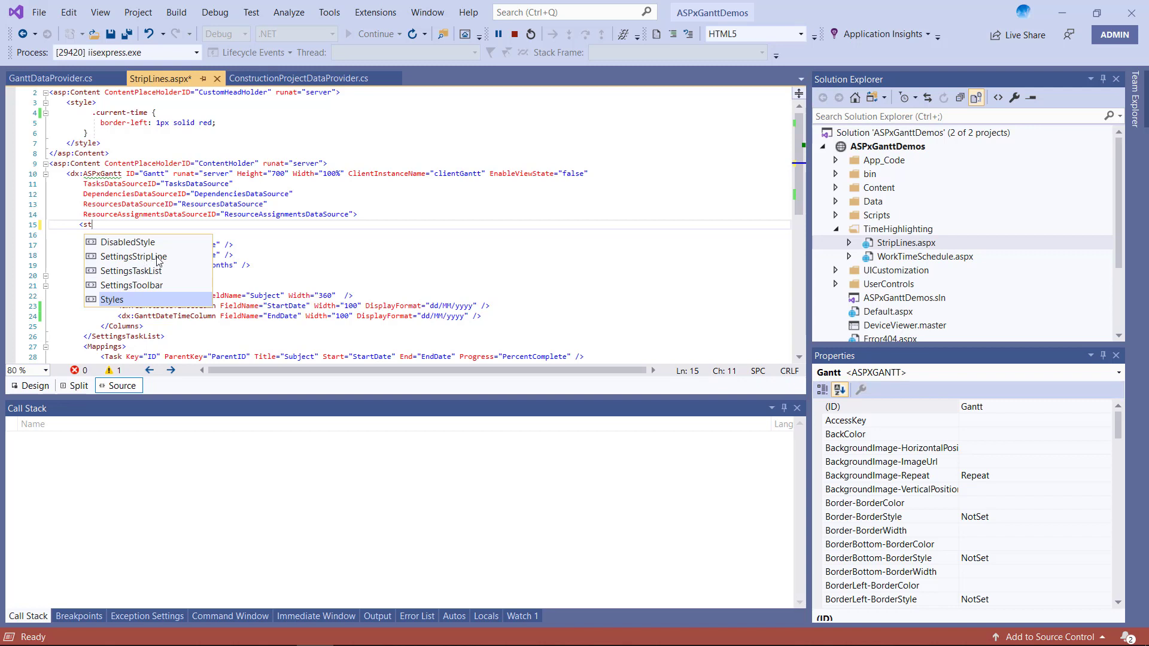
type("SettingsStripLine sh")
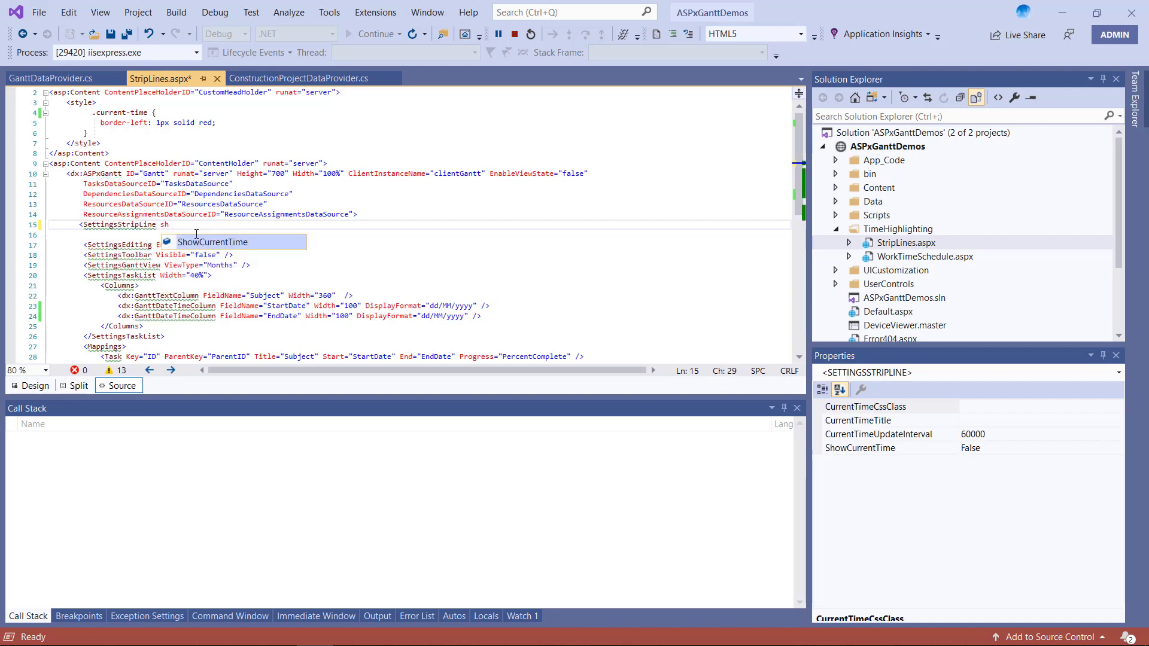
type("ShowCurrentTime=\"\"")
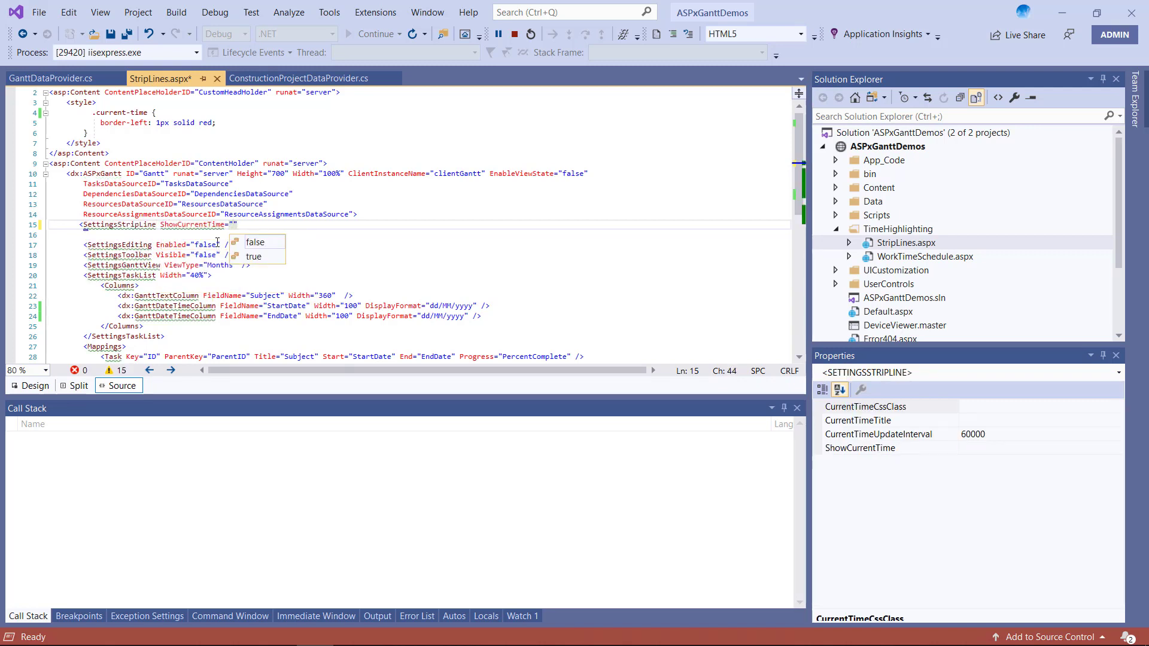
type("true")
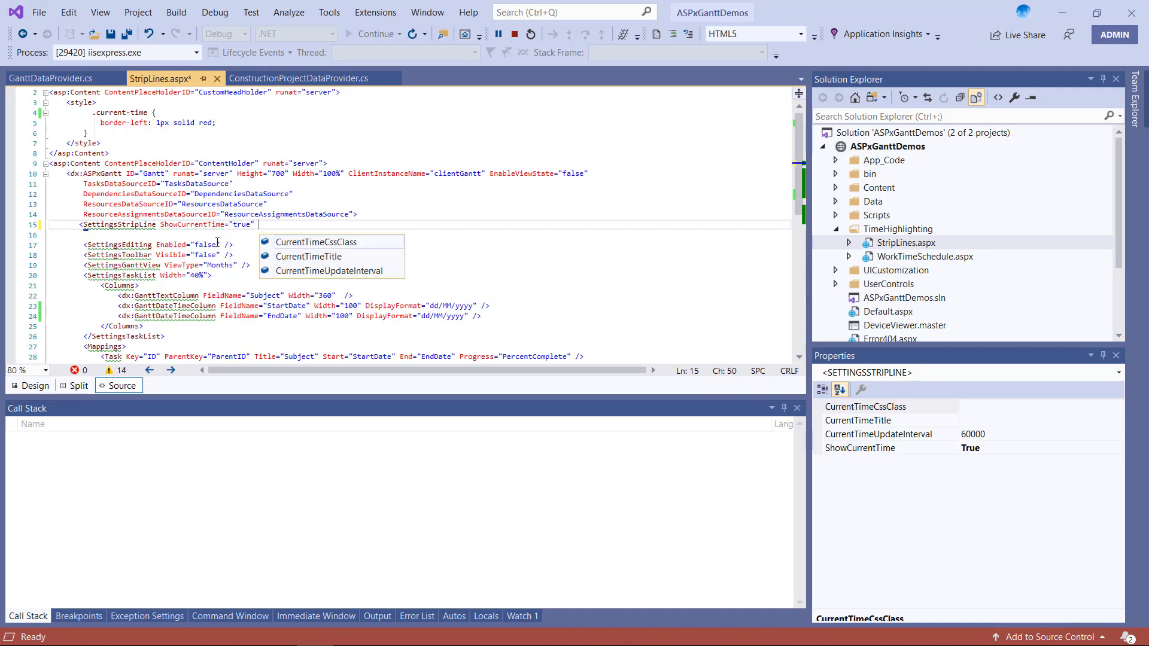
type("u")
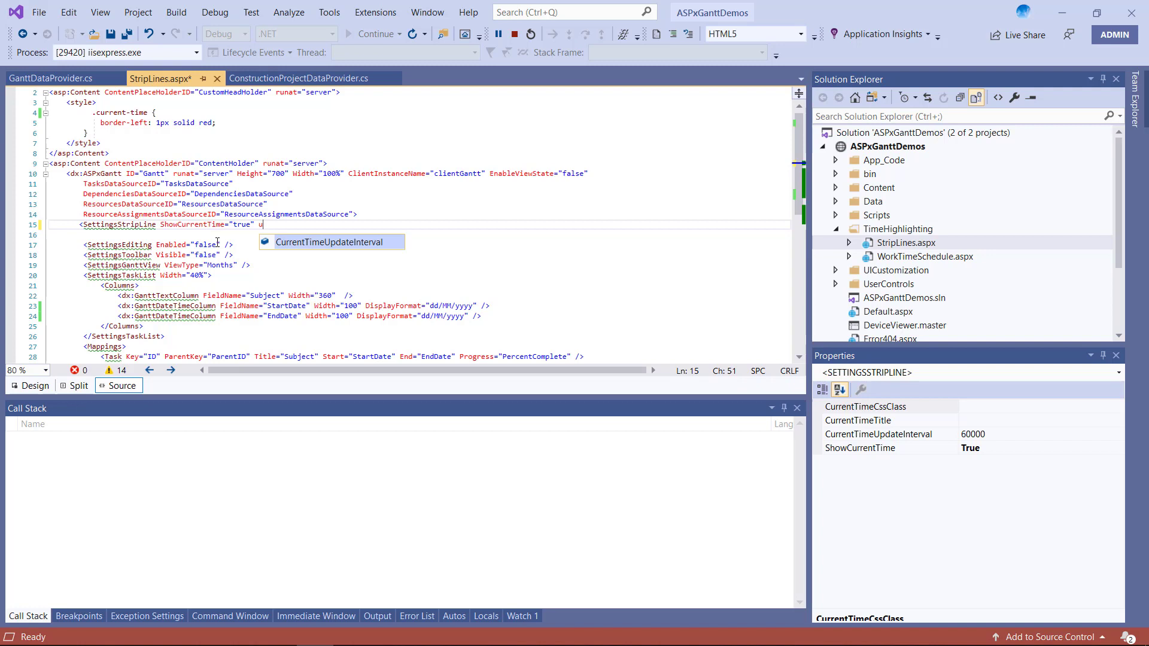
key("tab")
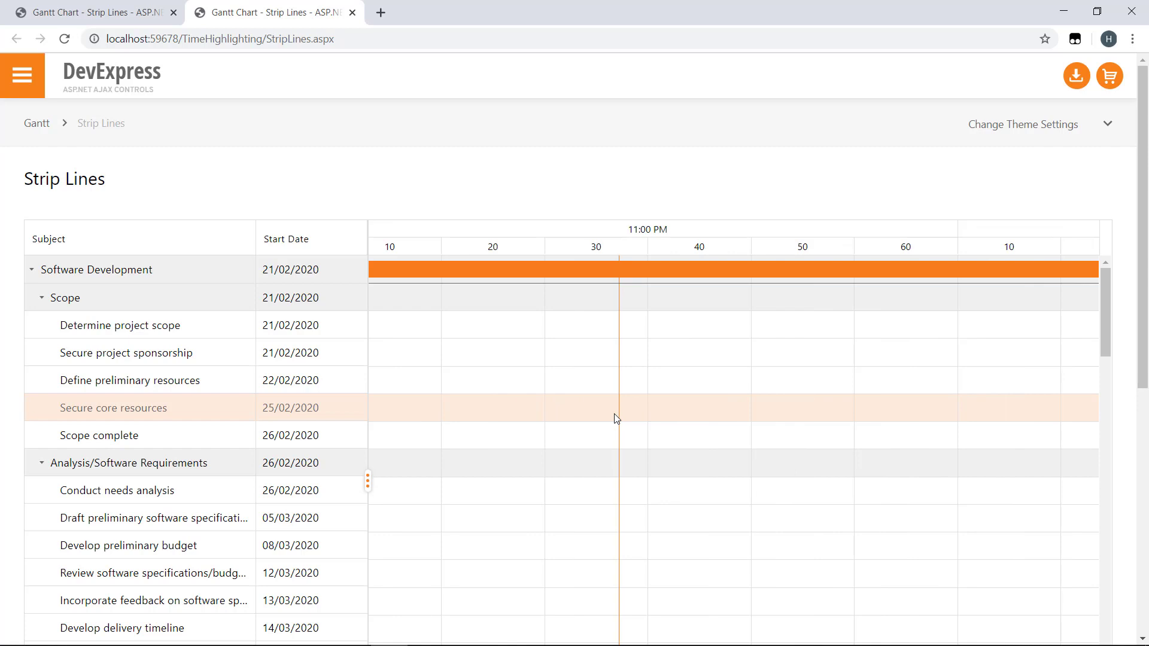
mouse_move(621, 387)
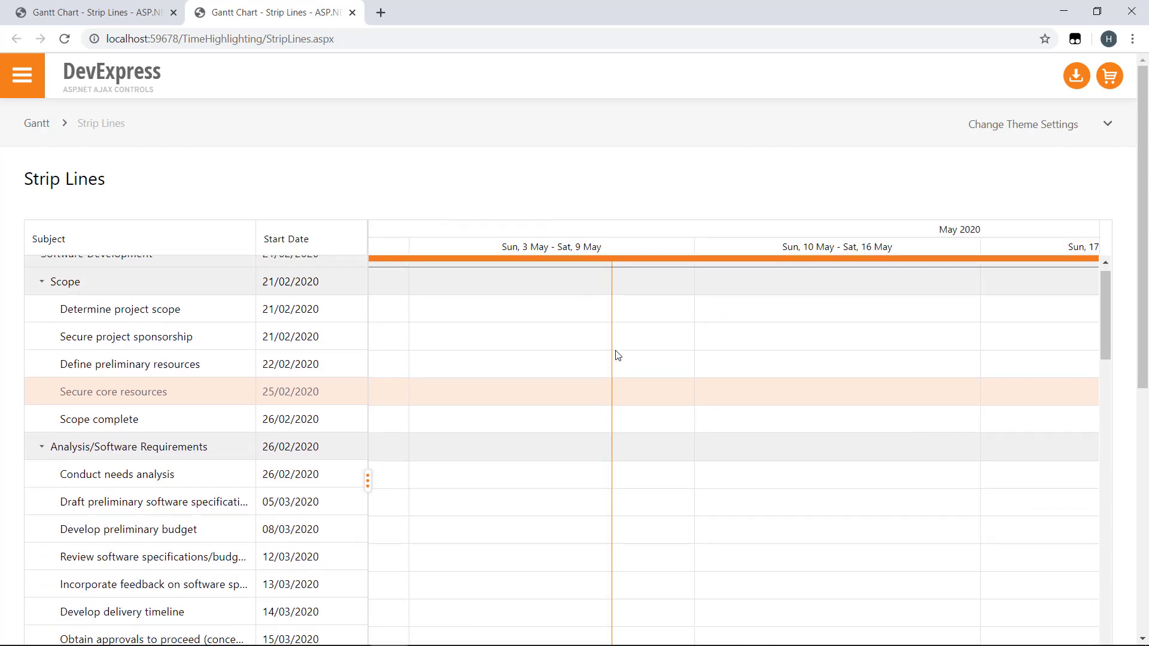
Zoom the Gantt timeline in Chrome to inspect the current-time line
left_click(1022, 123)
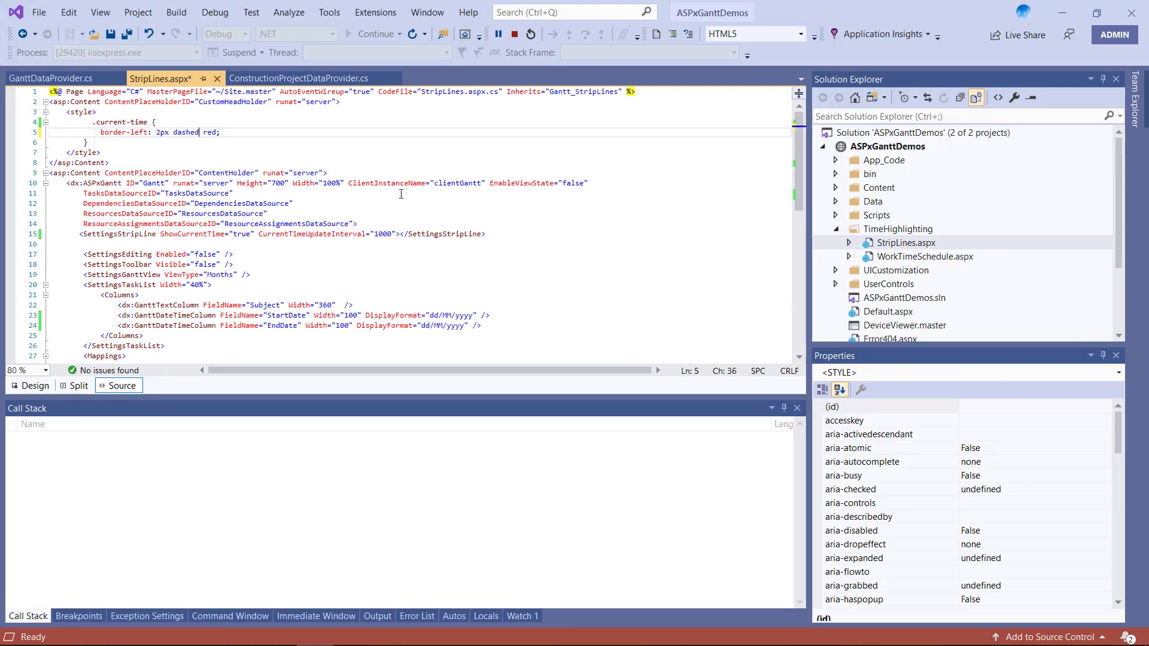
Give SettingsStripLine the current-time CSS class and the title 'Current time'
left_click(109, 132)
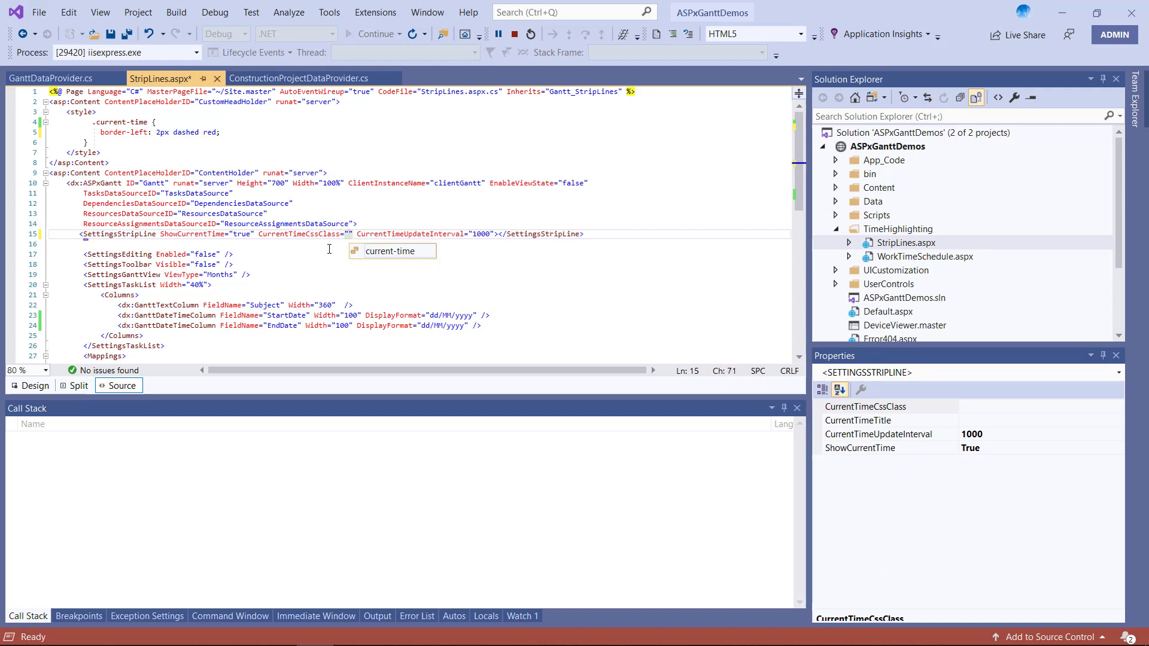
type("current-time")
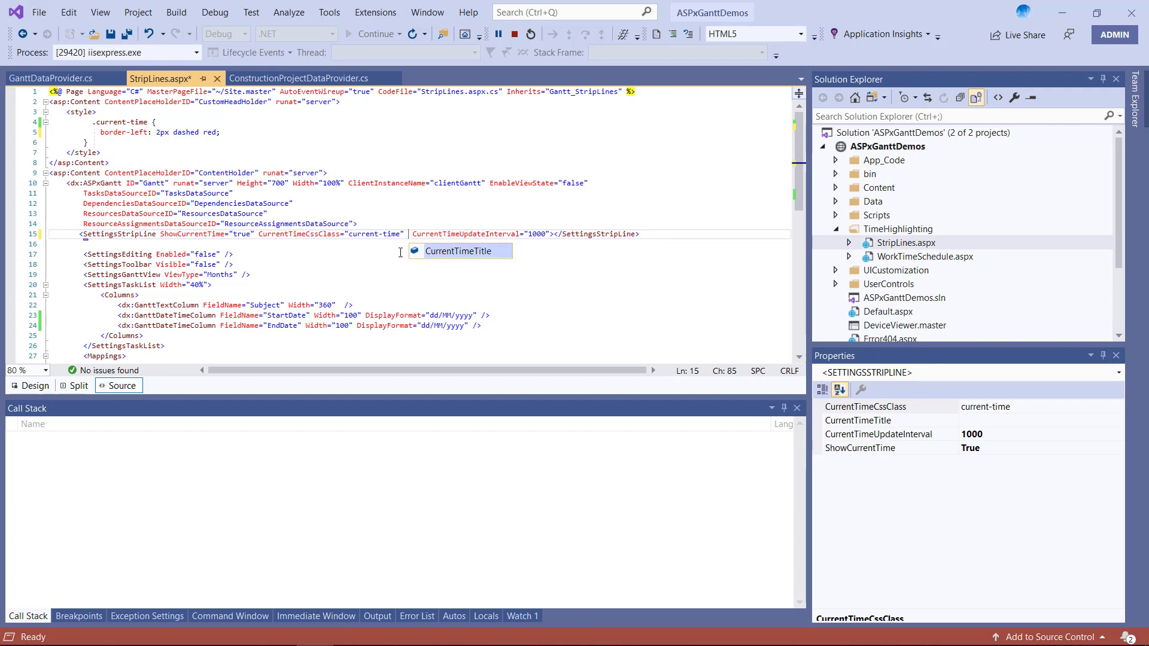
type("CurrentTimeTitle=\"Current time\"")
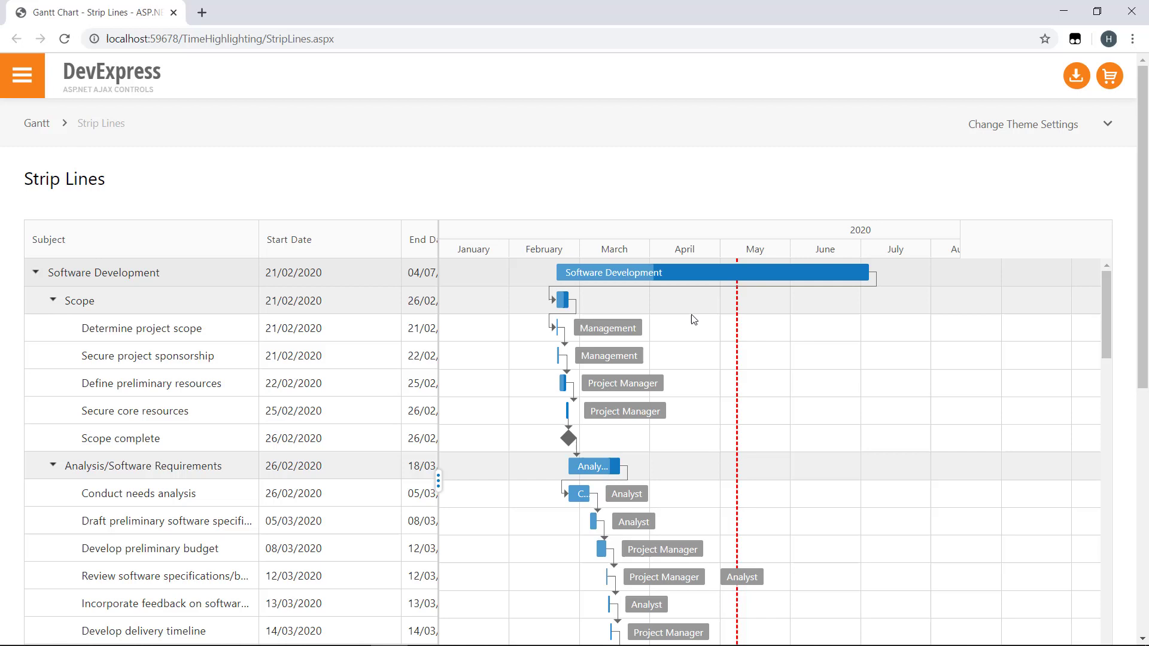
mouse_move(738, 329)
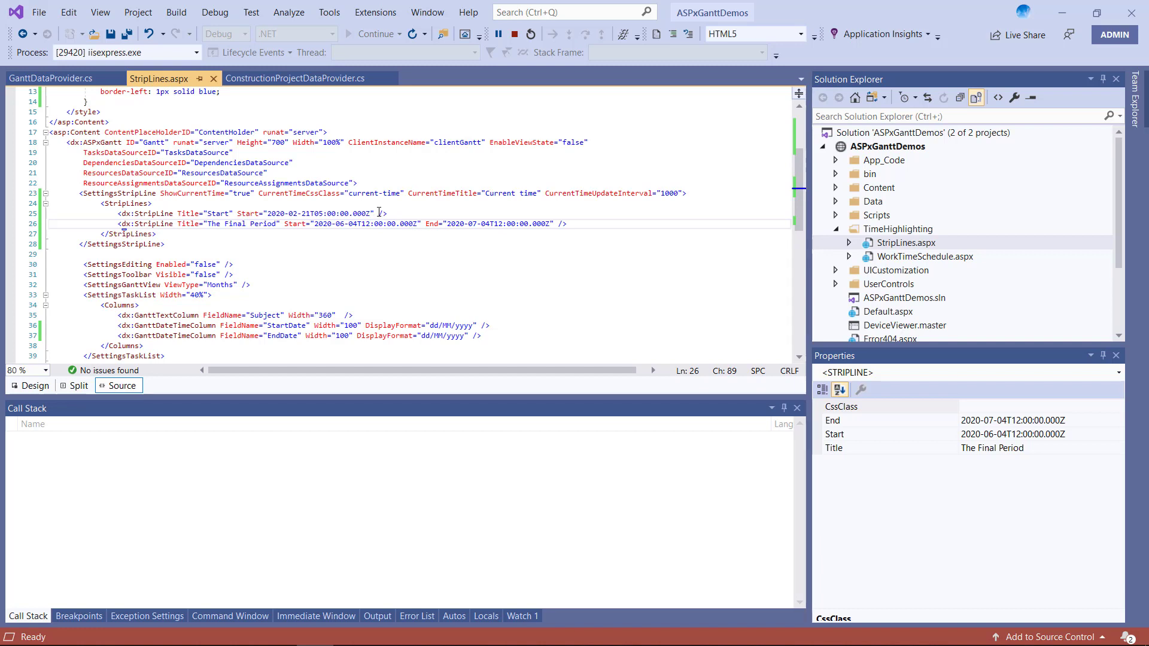
Begin adding the custom-interval and custom-date styling to the markup
scroll("down", 3)
type("CssClass=\"custom-date\" ")
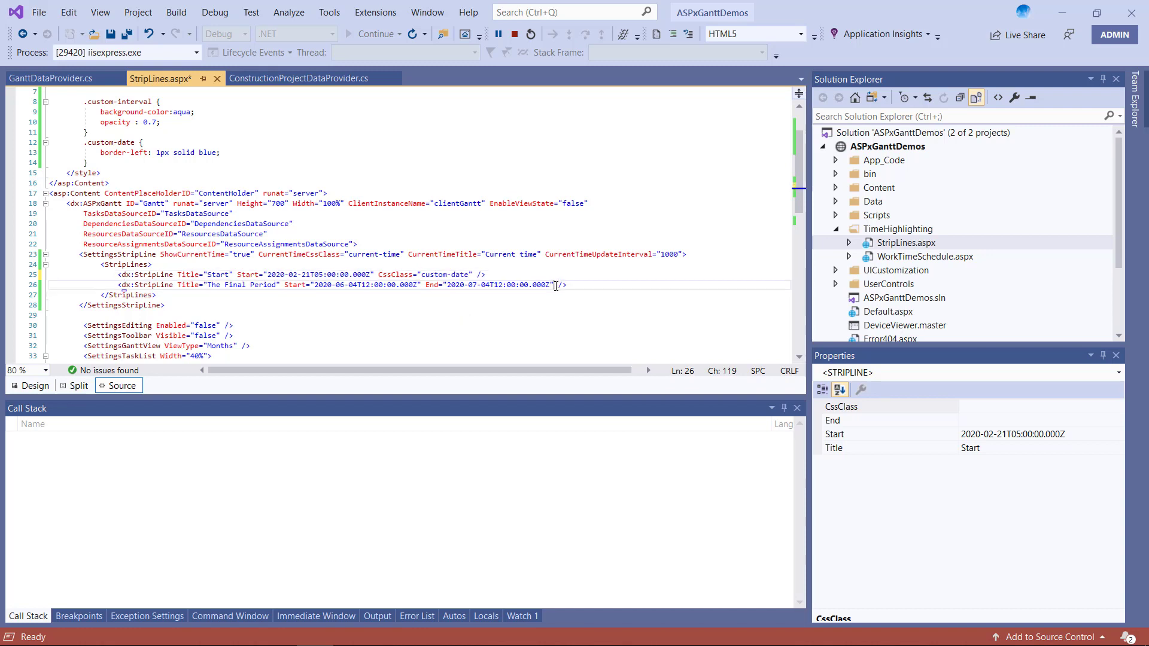
type("c")
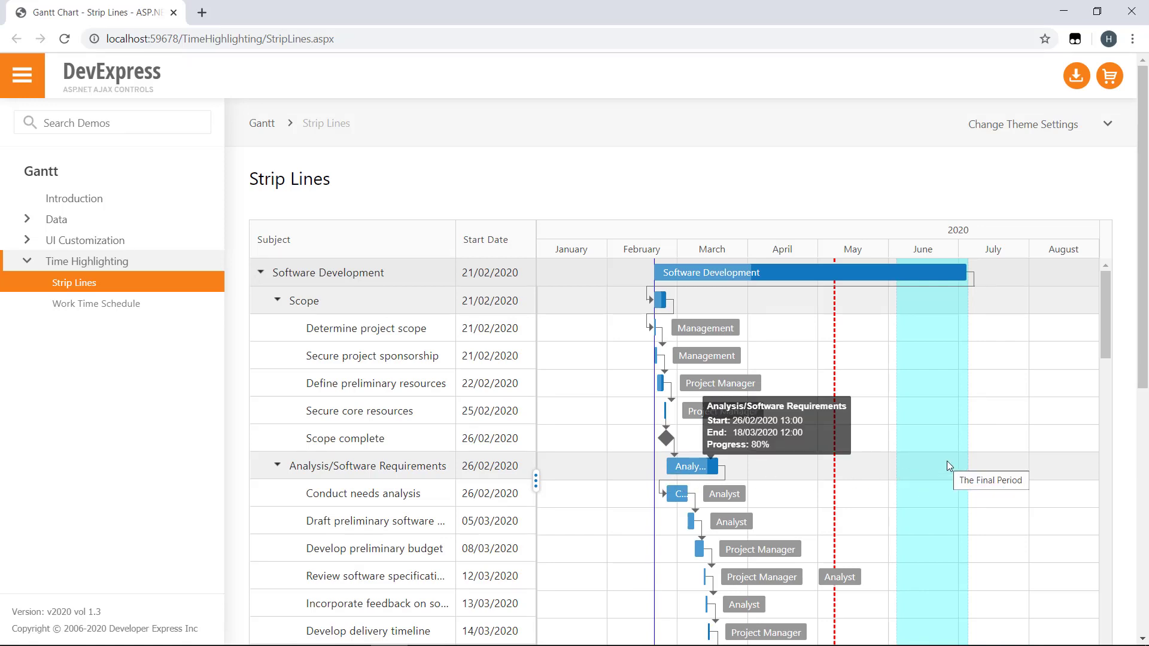
mouse_move(643, 574)
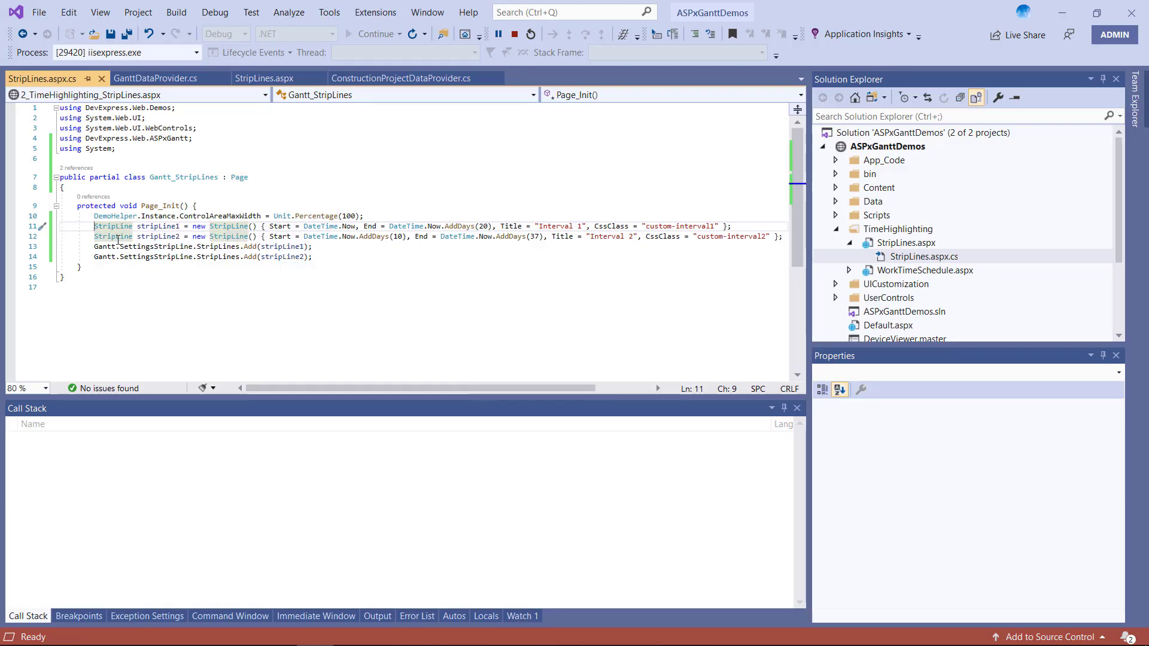
mouse_move(216, 246)
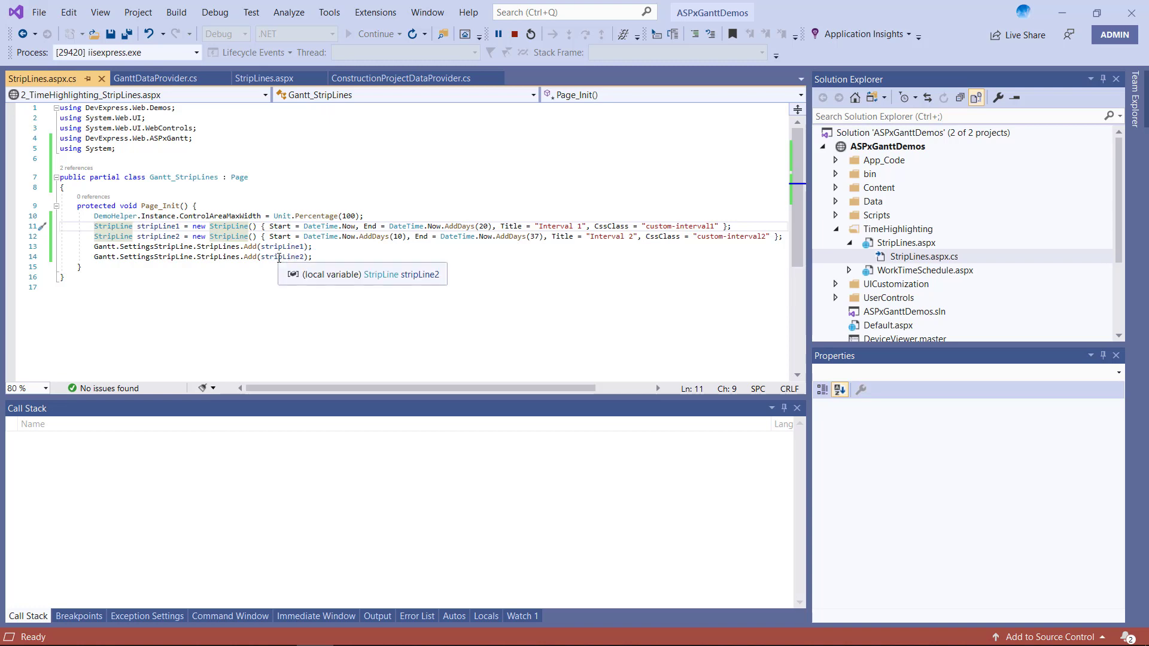
mouse_move(324, 265)
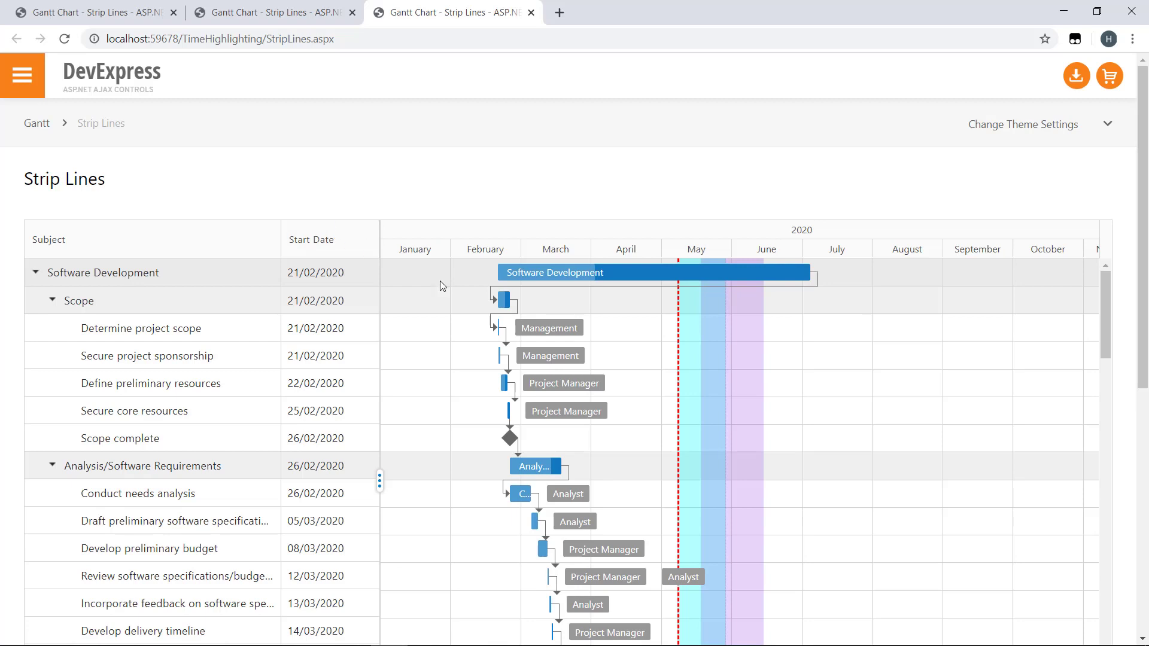
mouse_move(725, 391)
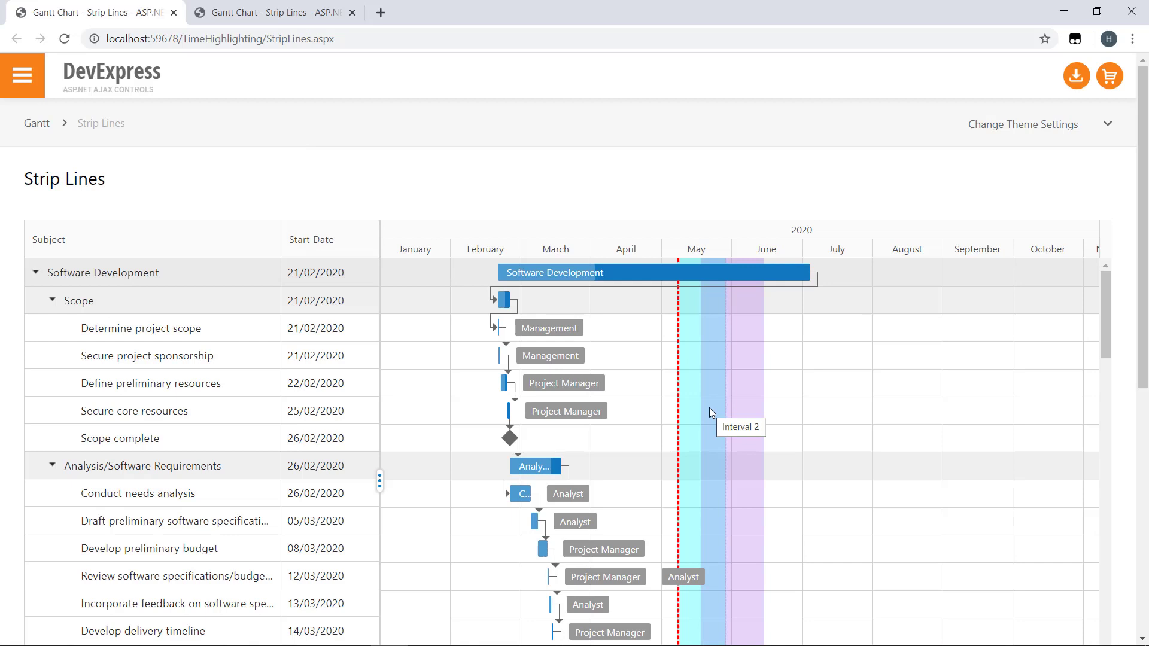
mouse_move(722, 420)
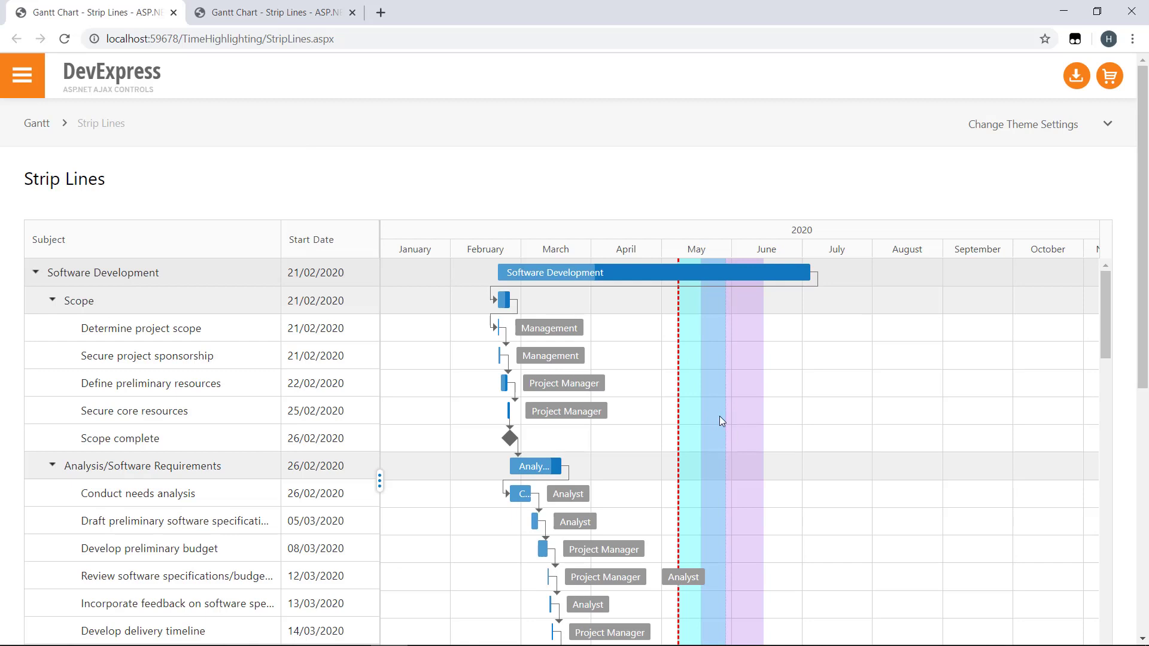